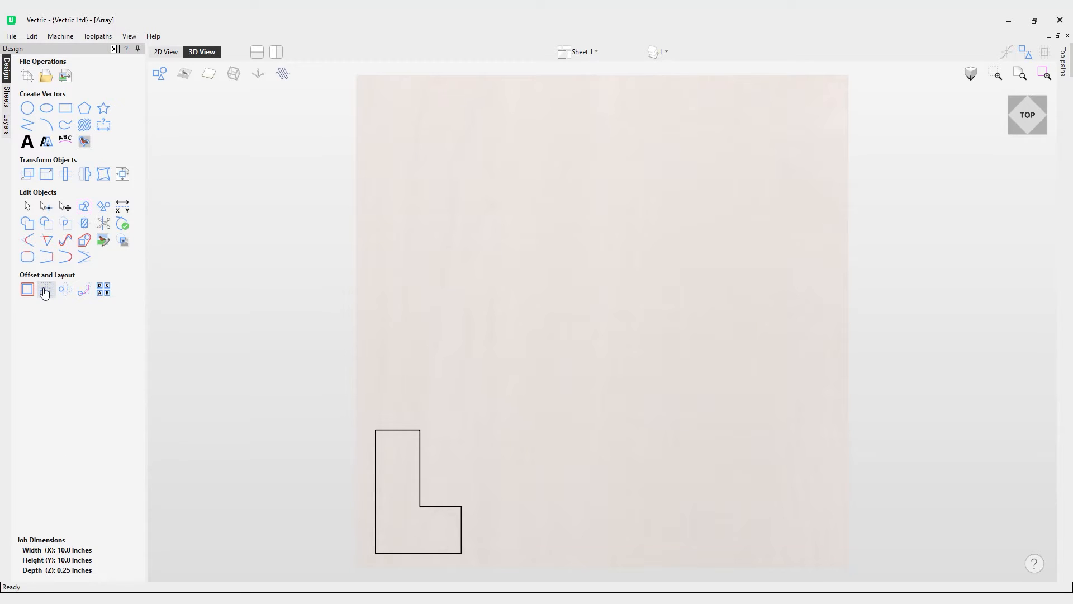
mouse_move(45, 289)
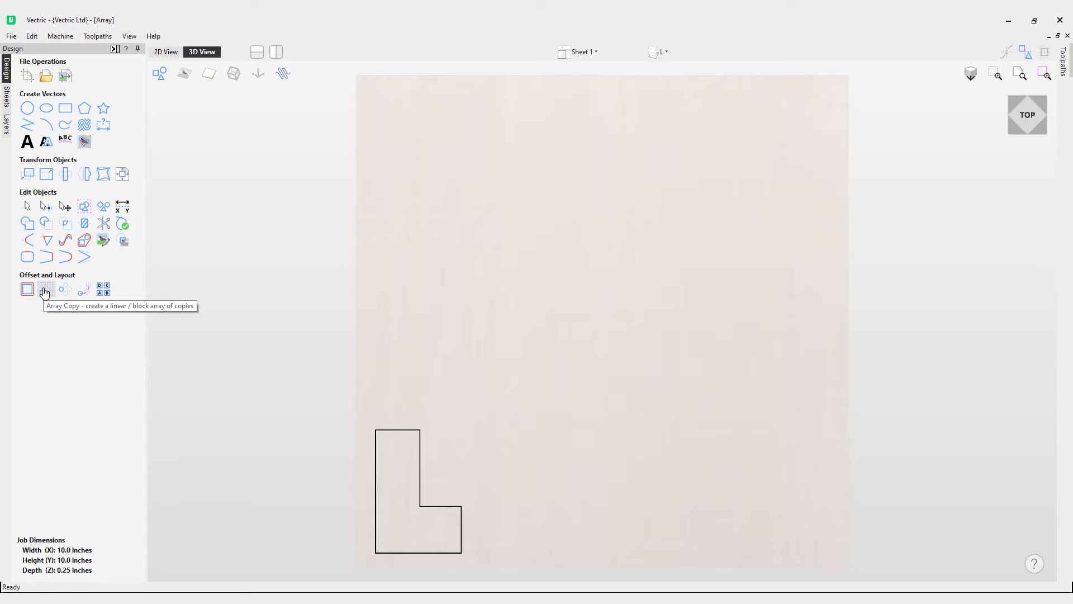
Step: Open Array Copy for the selected L-shaped vector, preset to 3 rows and 3 columns
click(45, 289)
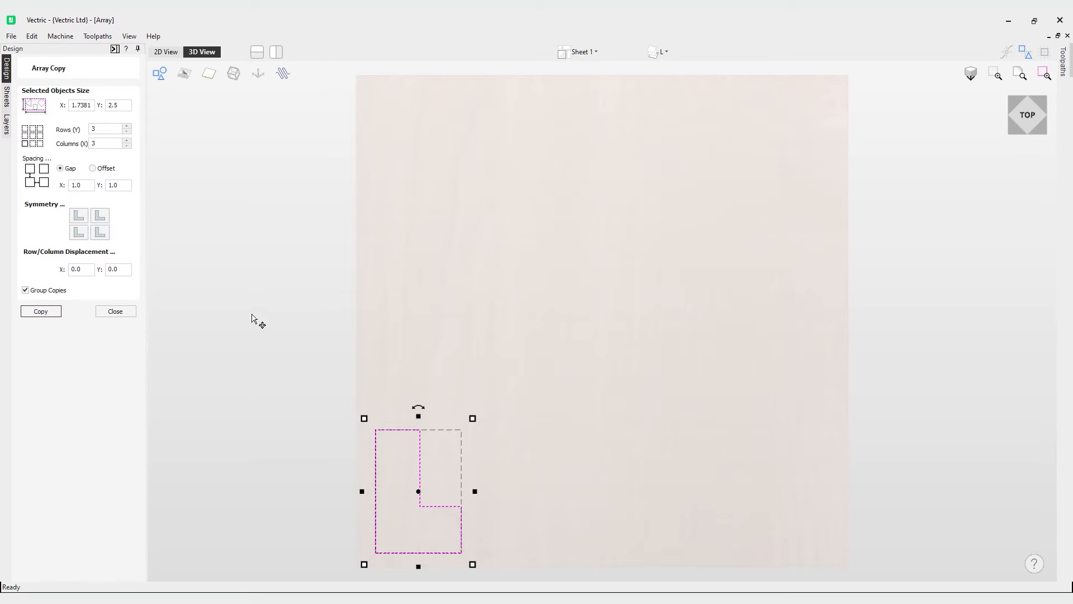
click(80, 105)
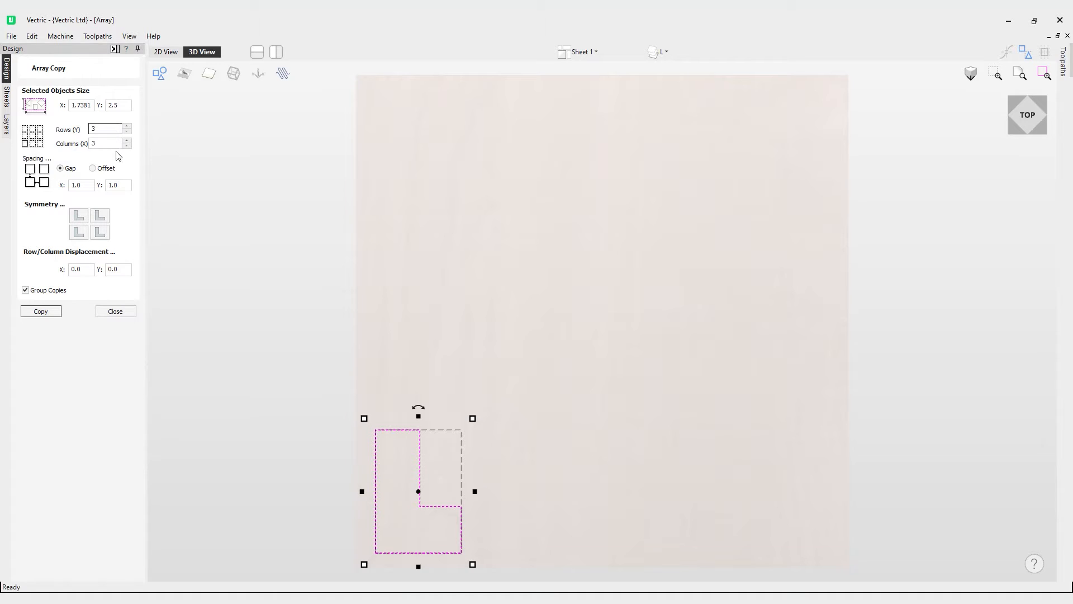
Step: Keep 3 rows and 3 columns and untick Group Copies for the L array
click(106, 143)
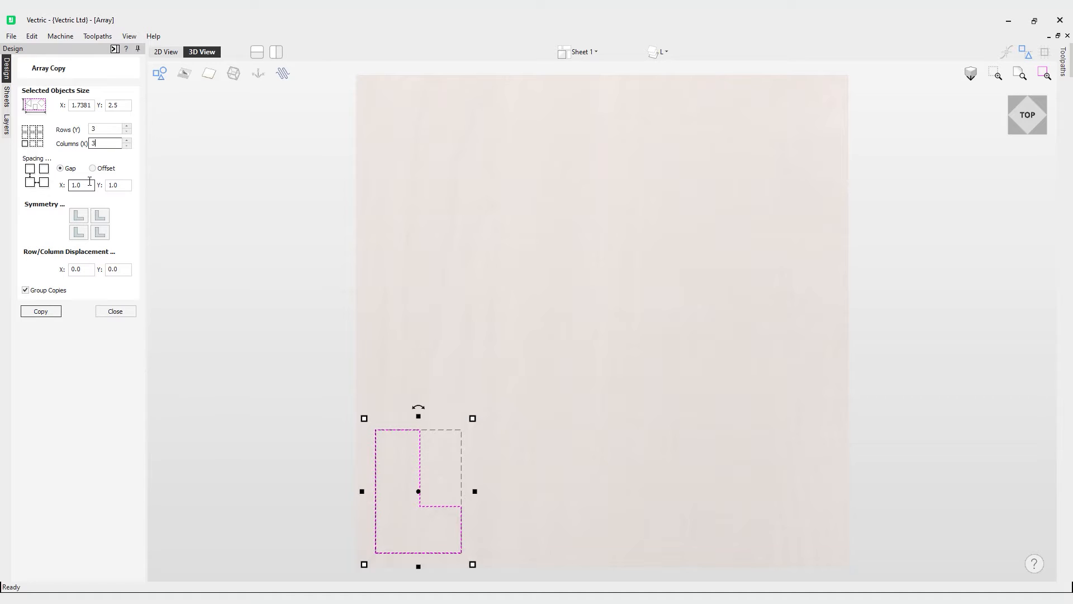
mouse_move(79, 299)
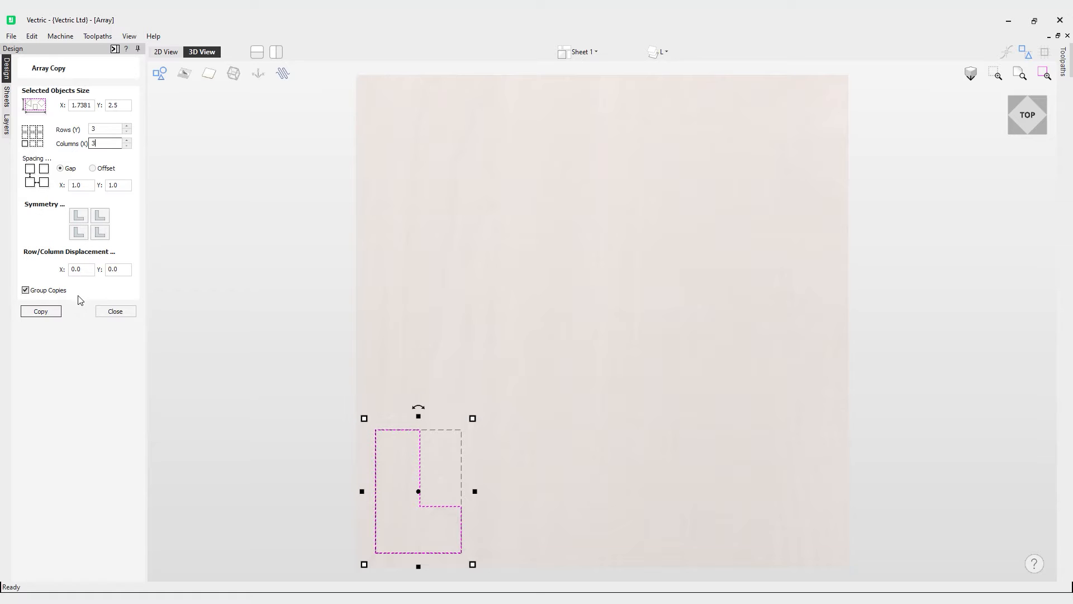
click(41, 311)
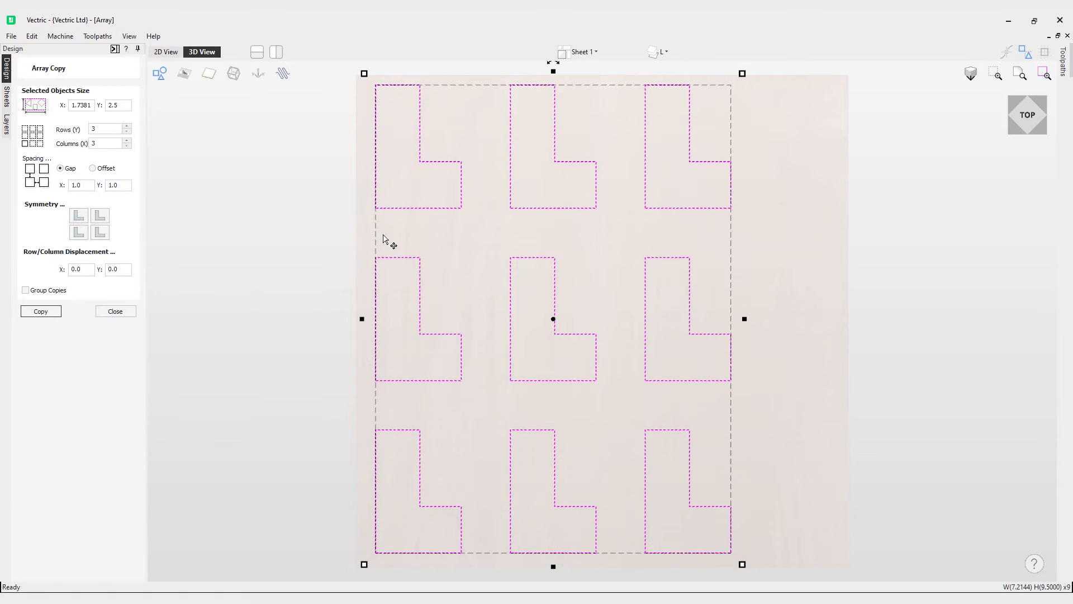
mouse_move(173, 342)
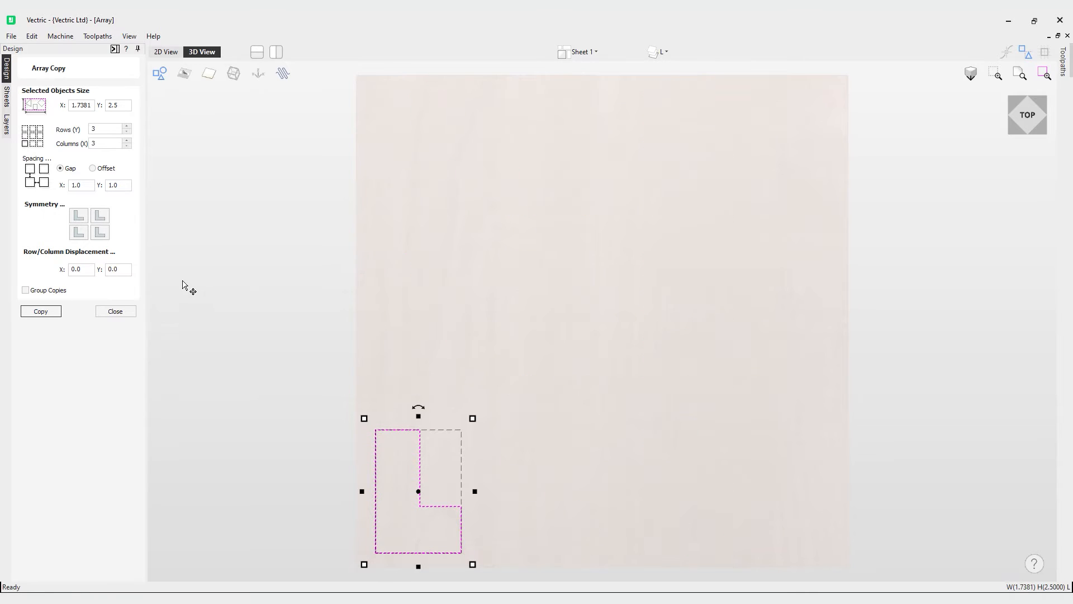
Step: Use Offset spacing of 3 in X and Y and copy the nine-L grid
click(92, 168)
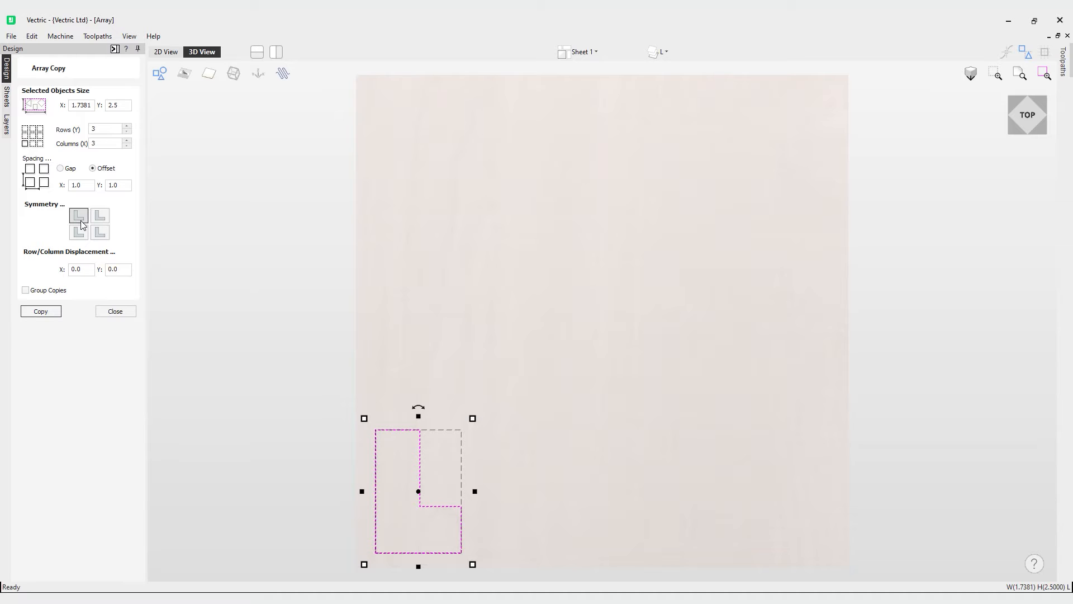
click(40, 310)
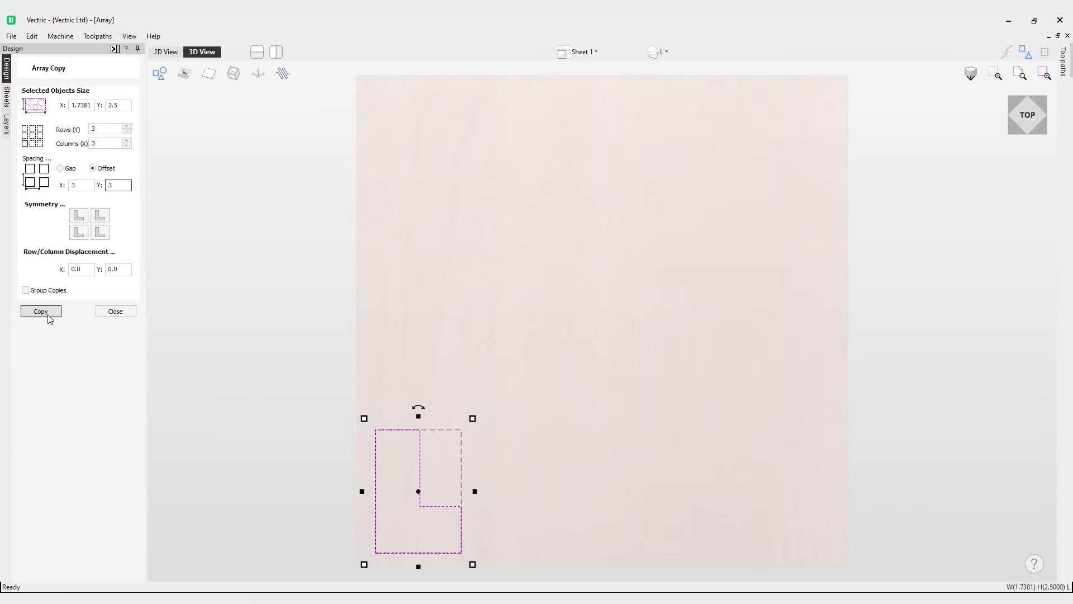
click(40, 310)
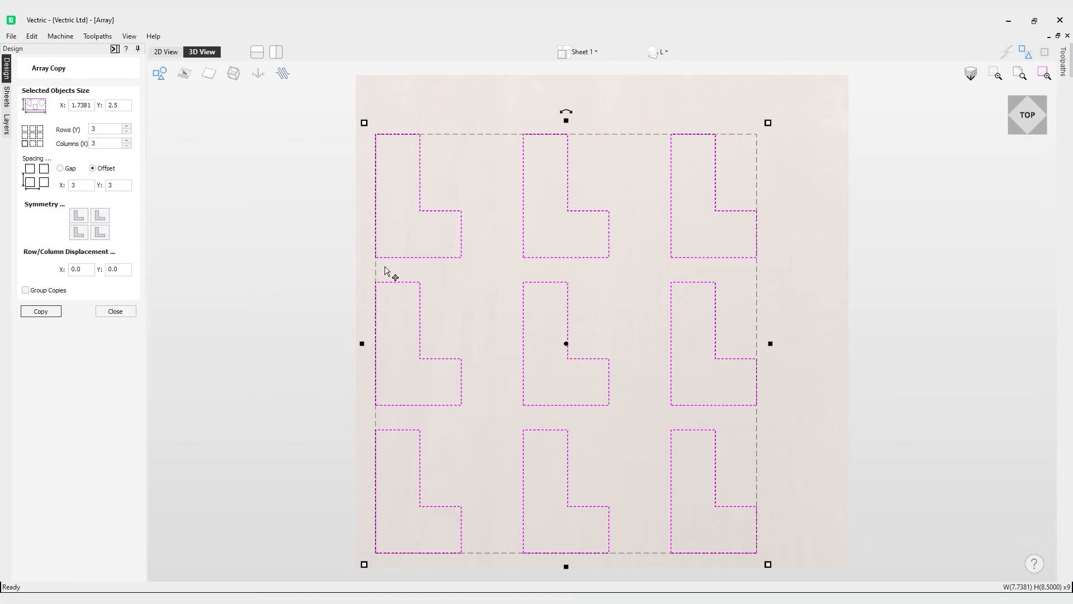
mouse_move(683, 283)
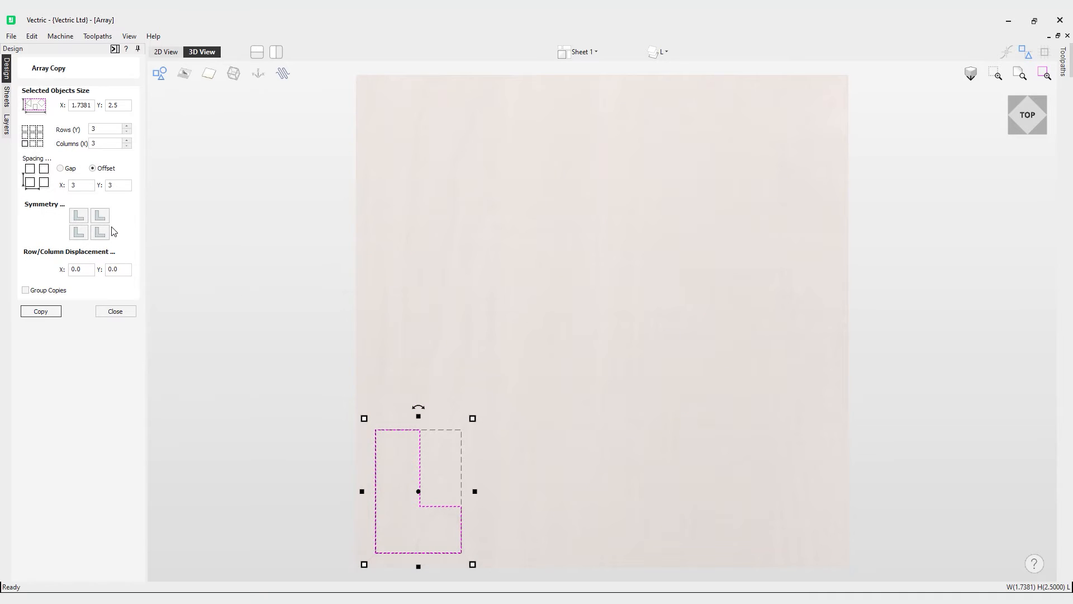
Step: Make Metal texture the active layer and select its two leaf vectors
click(99, 214)
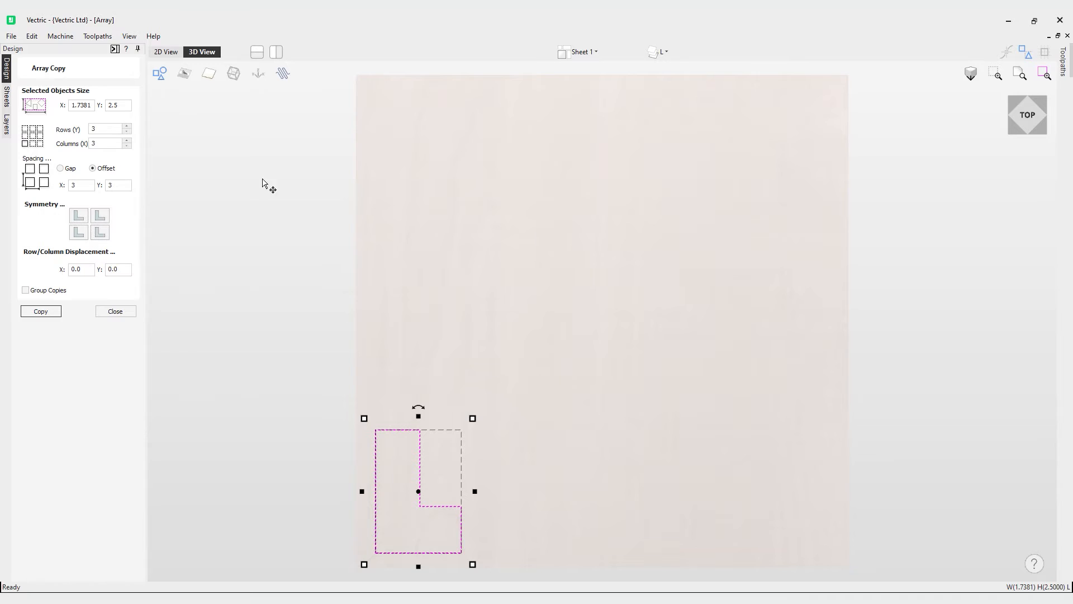
click(657, 52)
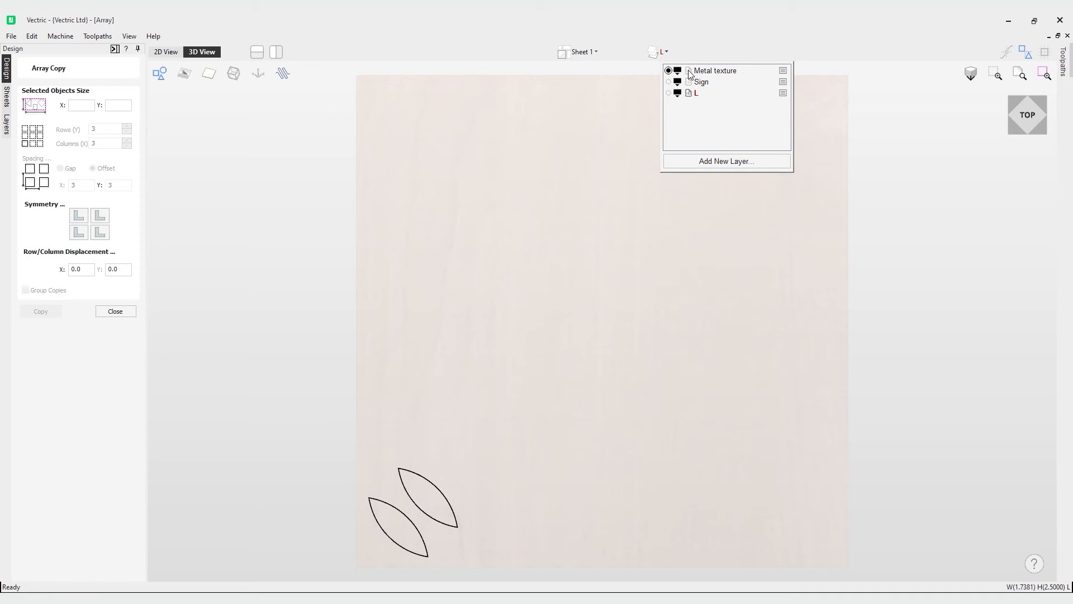
click(713, 71)
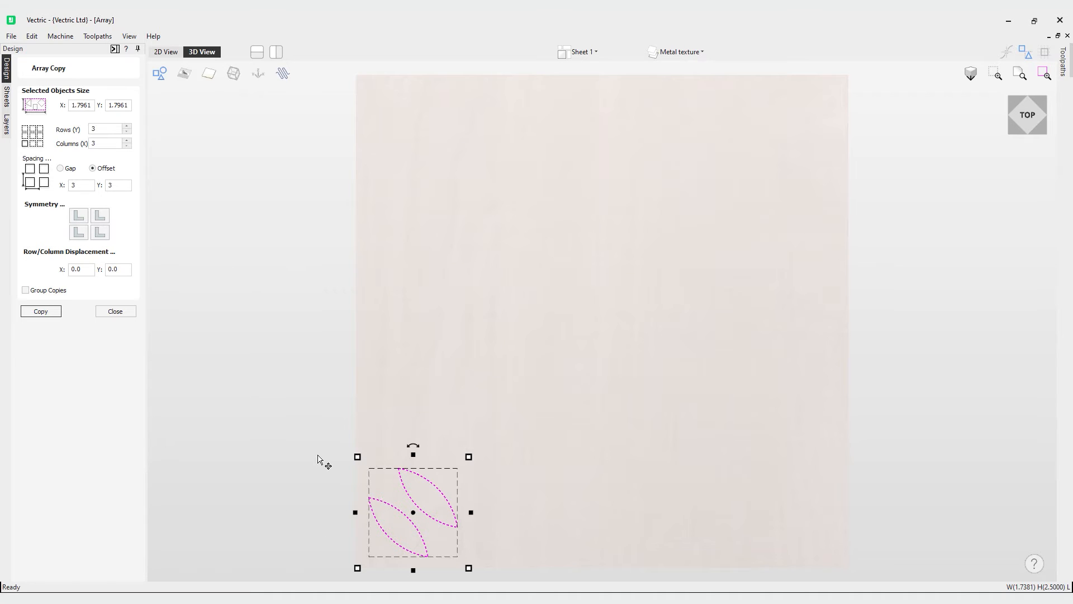
mouse_move(178, 540)
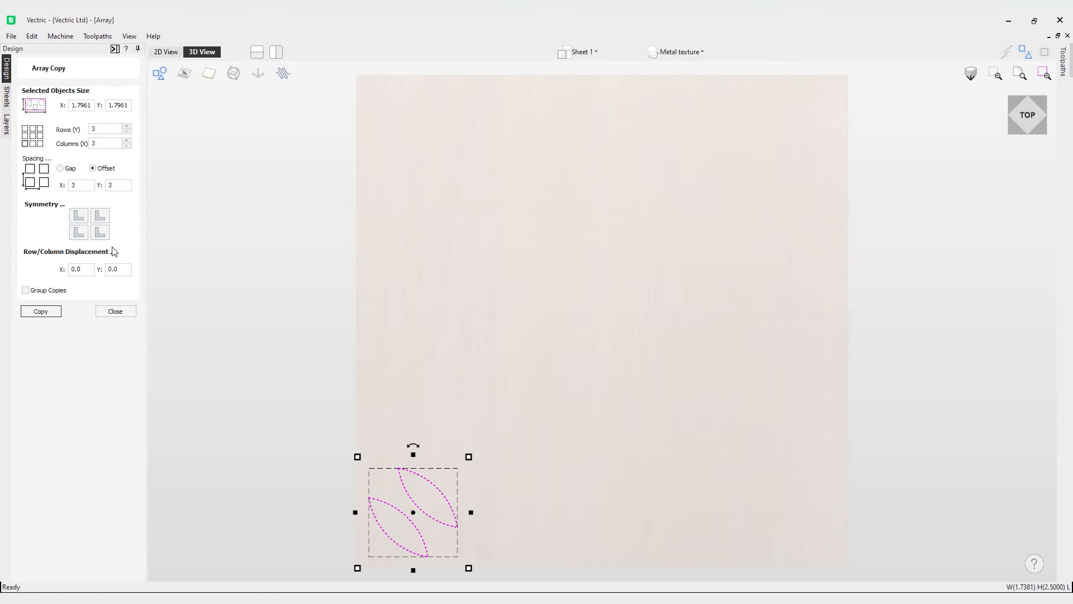
Step: Preview a mirrored 3×3 array of the leaf pair, then undo it
click(100, 214)
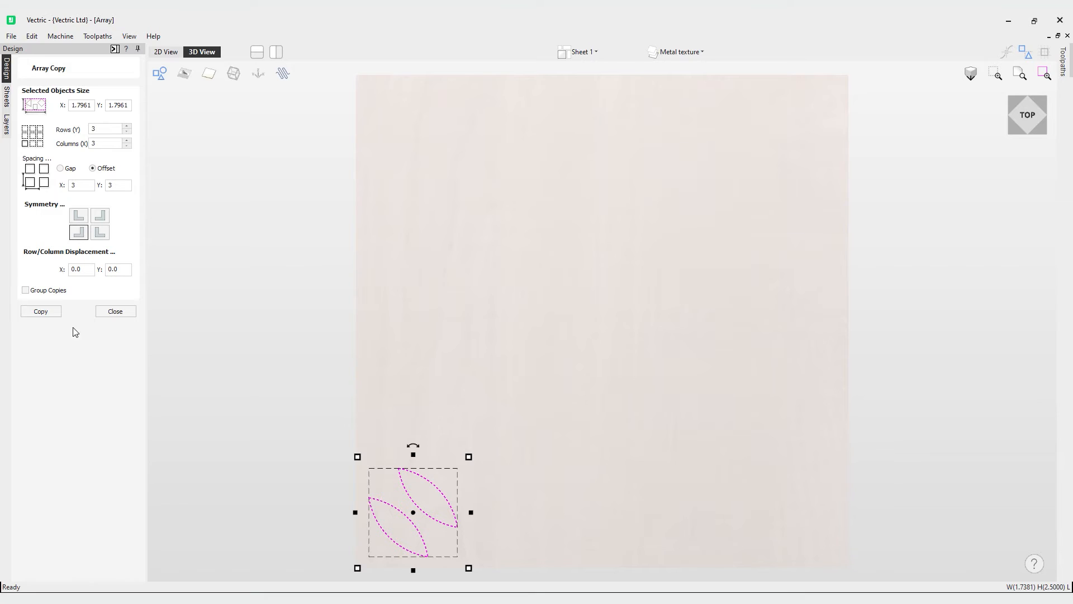
click(40, 311)
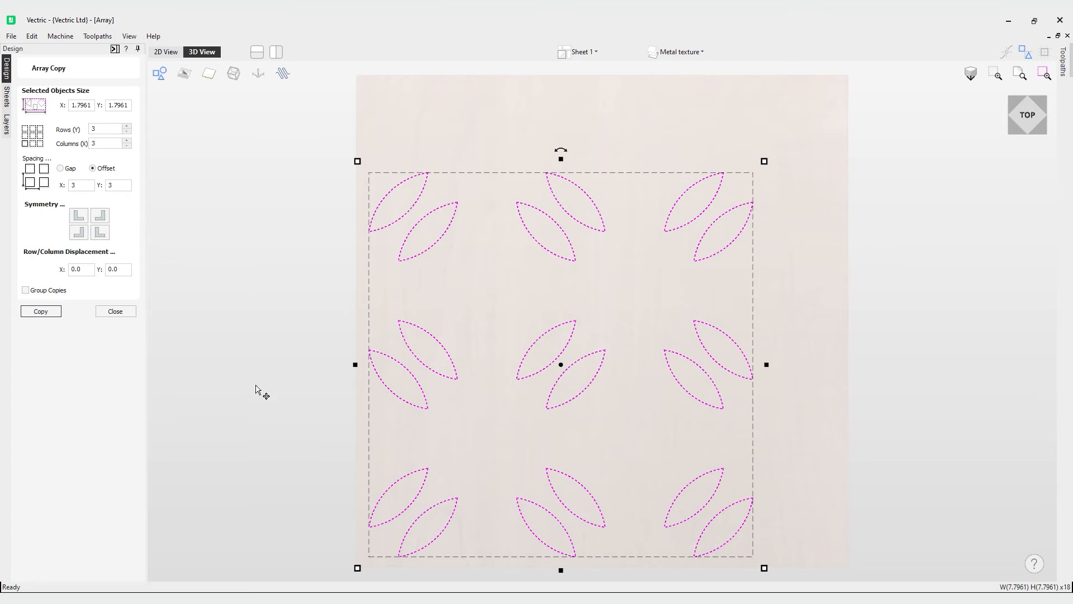
mouse_move(366, 493)
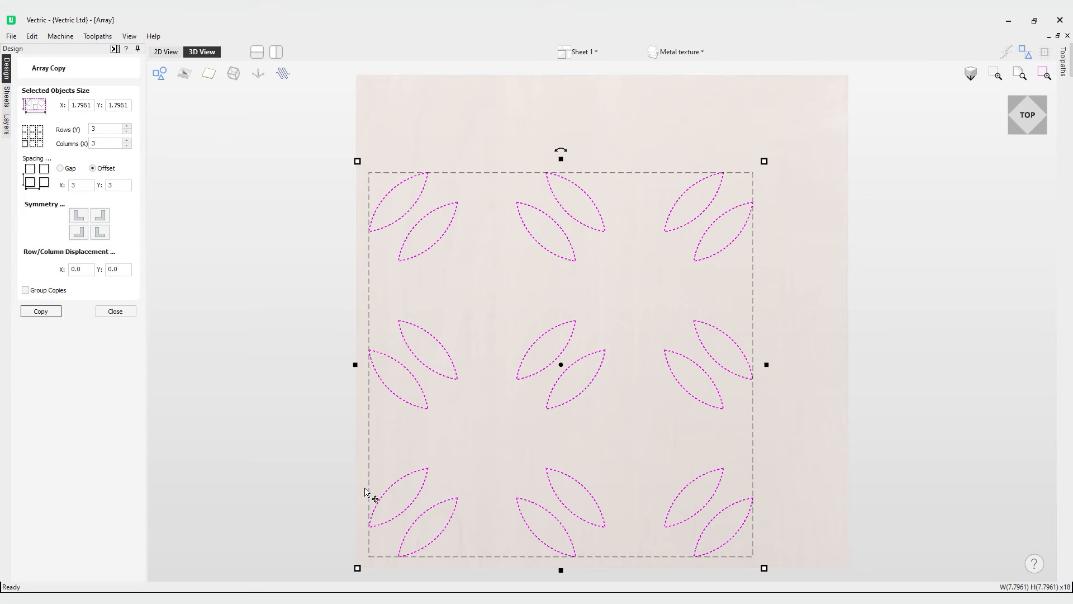
mouse_move(372, 399)
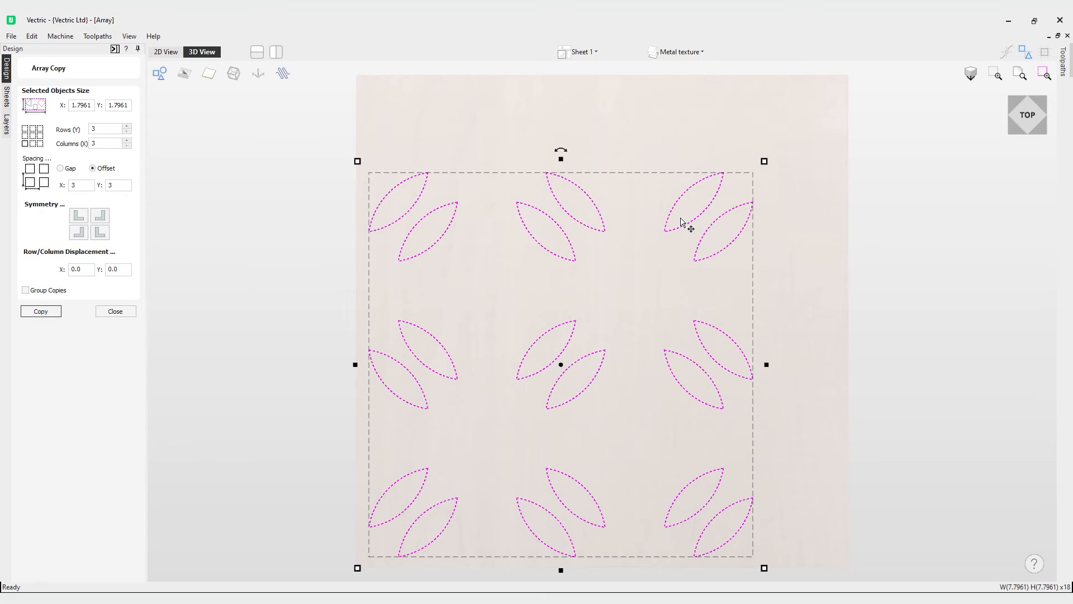
click(78, 215)
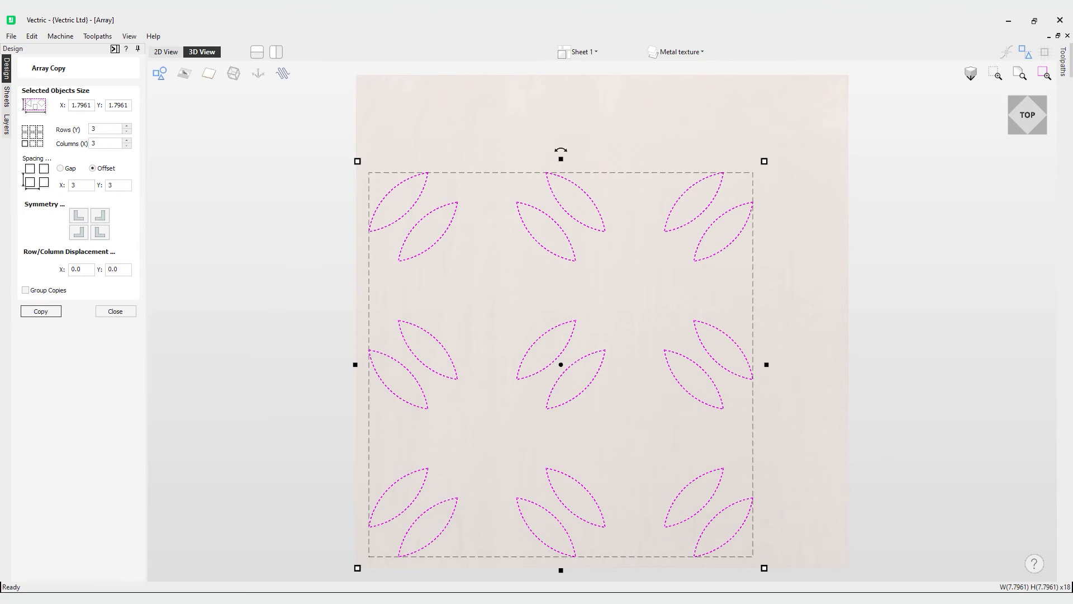
mouse_move(119, 248)
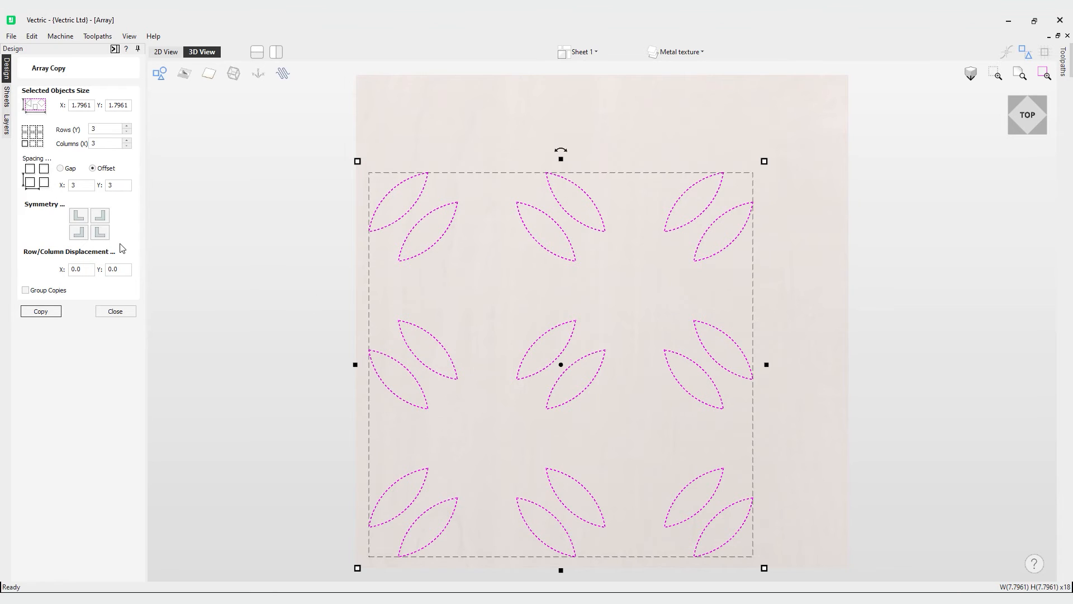
mouse_move(362, 147)
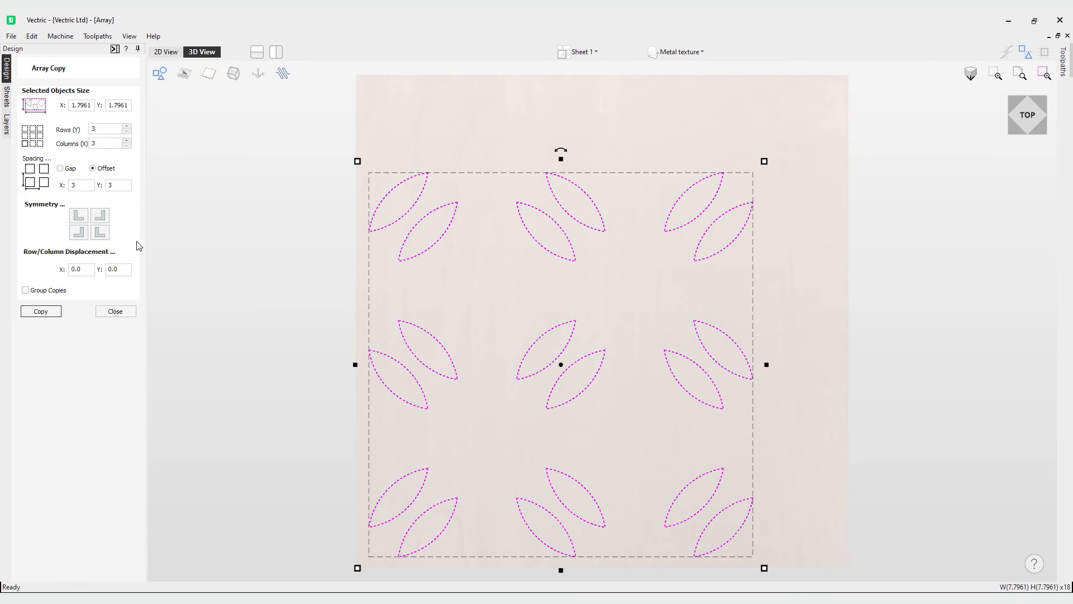
Step: Try other symmetry arrangements, then turn mirroring off
click(78, 232)
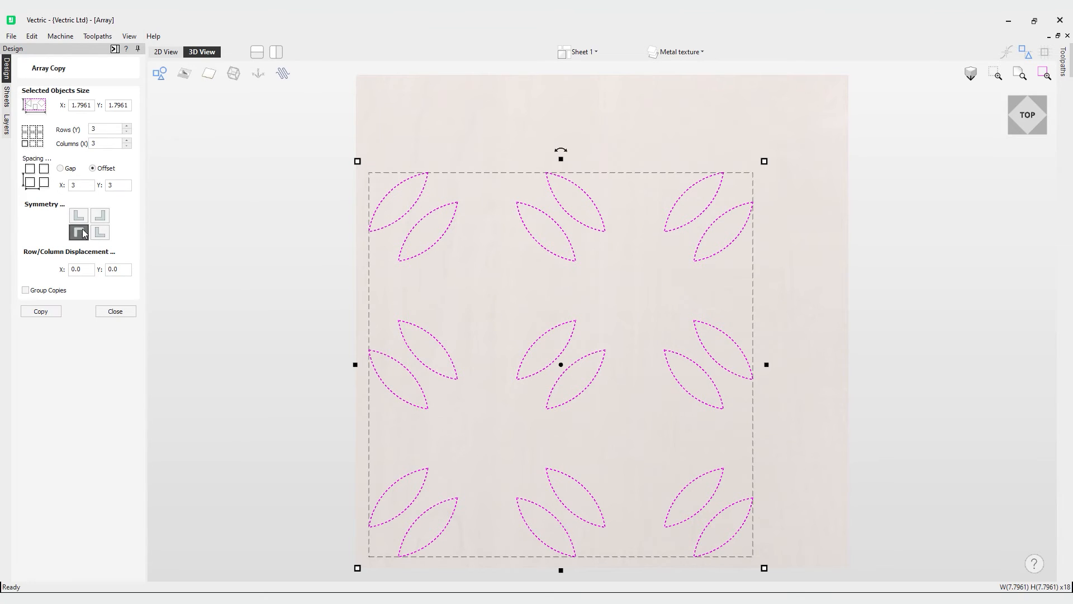
click(100, 232)
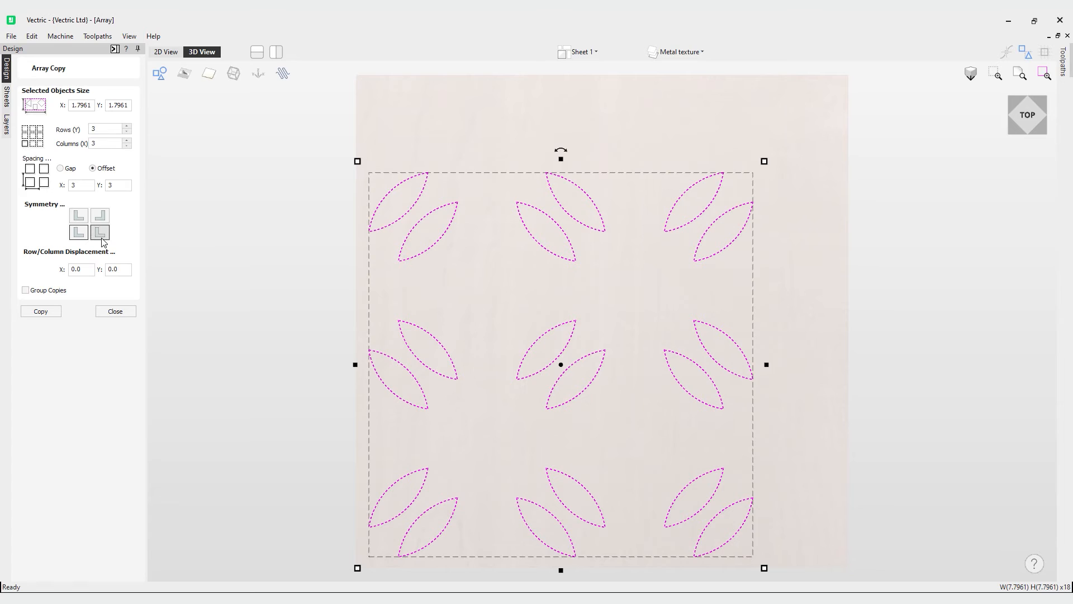
click(100, 232)
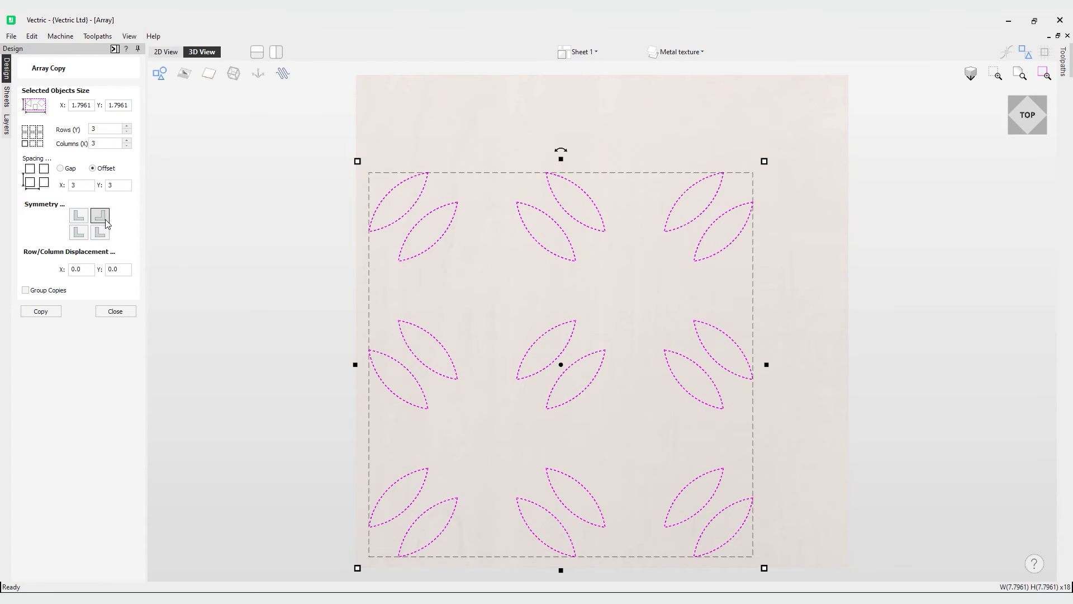
click(100, 215)
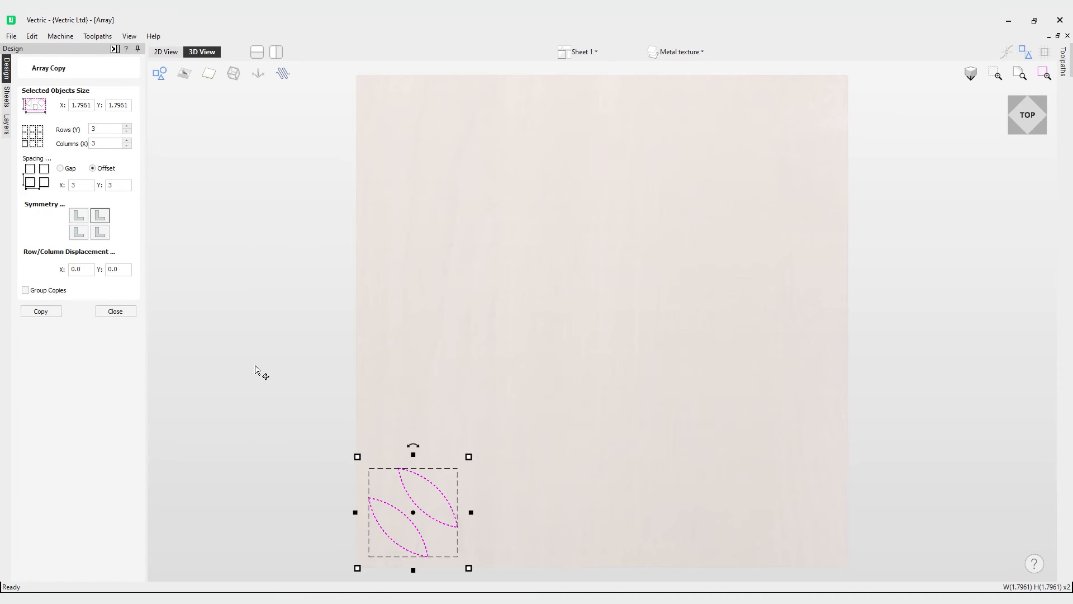
click(80, 268)
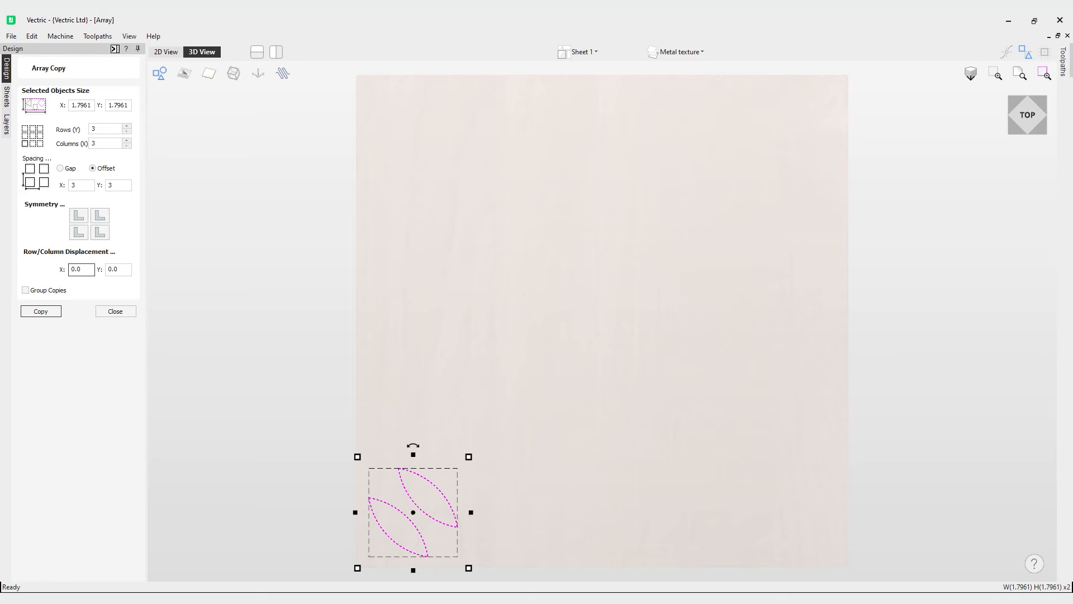
Step: Set row displacement X to 3 and copy a leaf grid with a shifted middle row
click(80, 269)
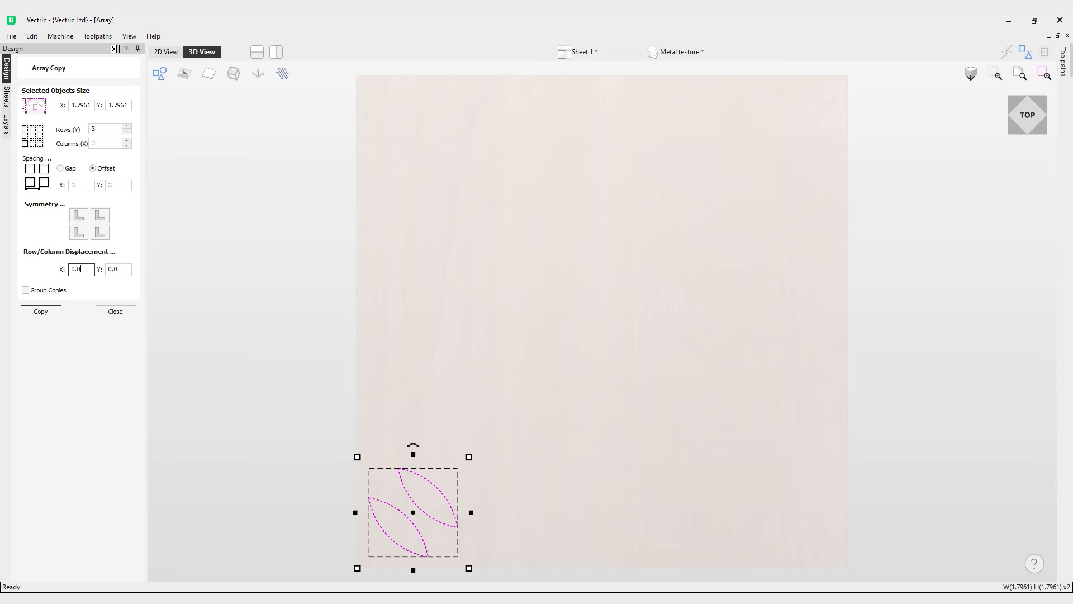
mouse_move(35, 357)
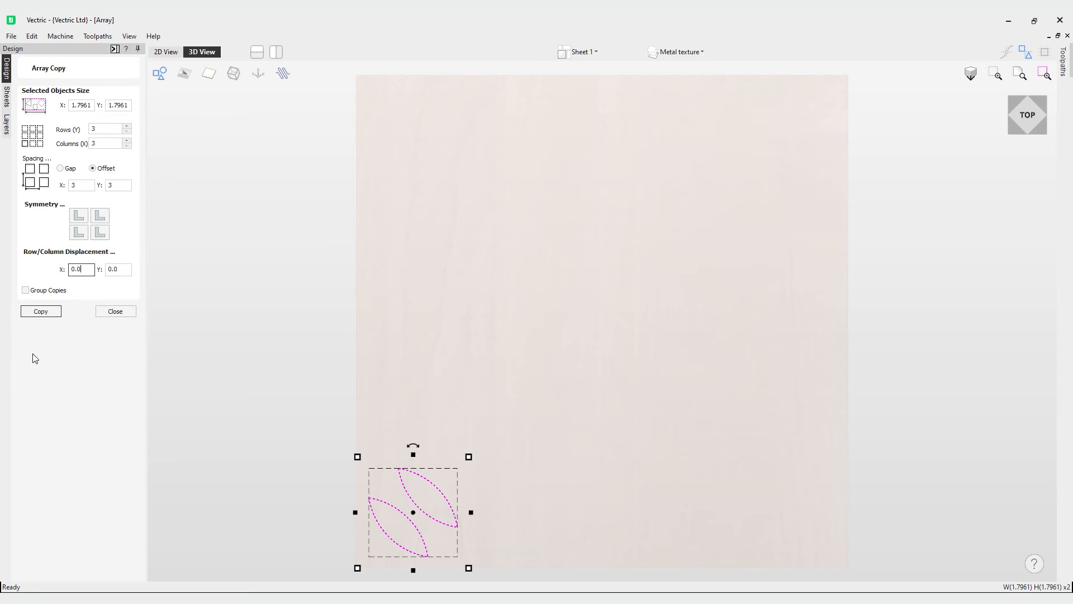
triple_click(80, 269)
text(3)
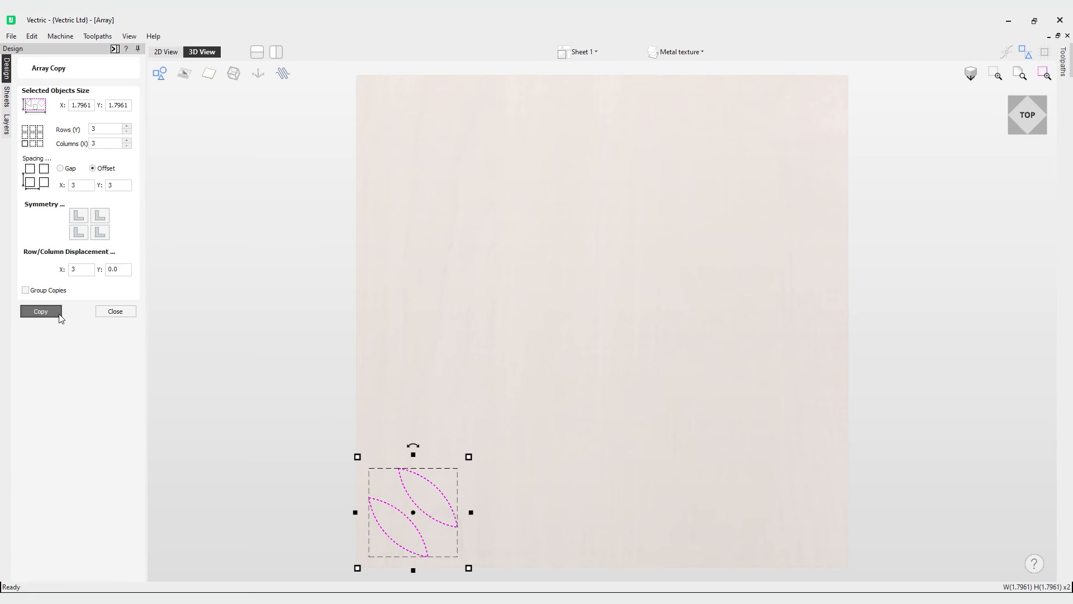
click(40, 311)
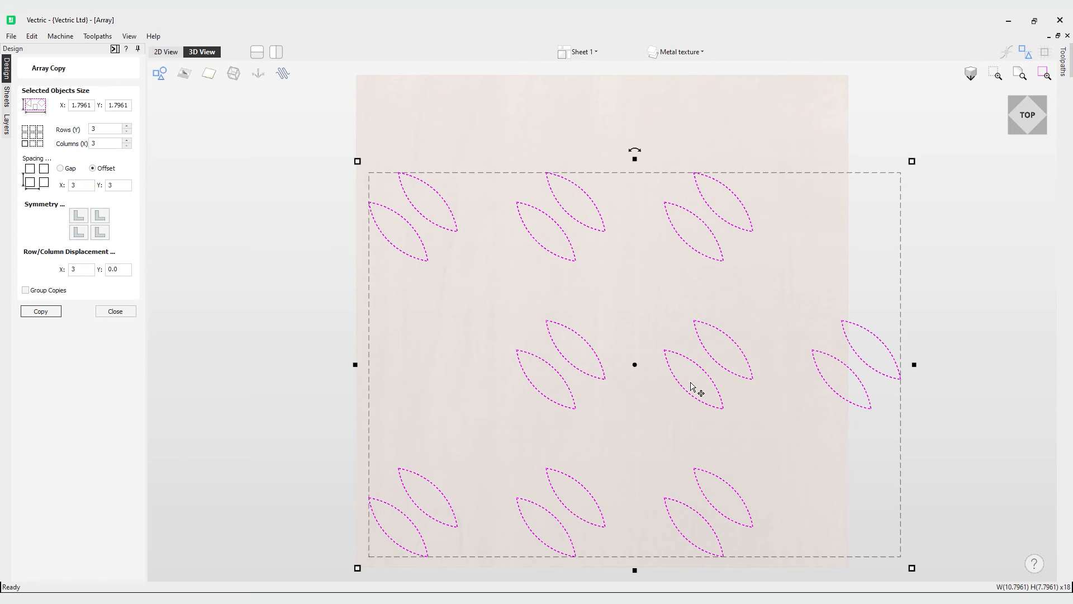
click(80, 269)
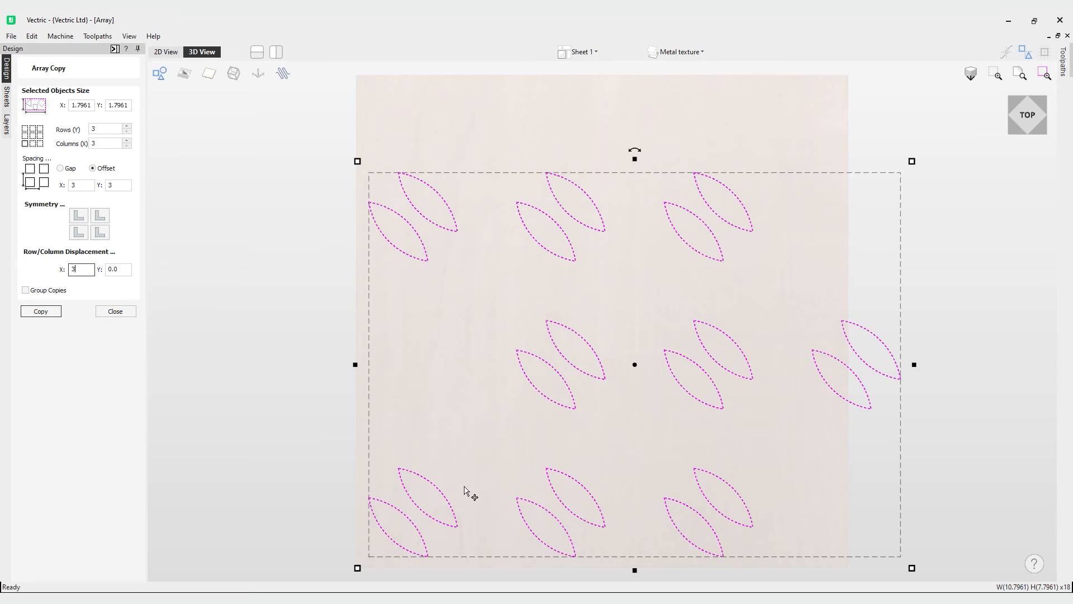
mouse_move(513, 313)
text(2)
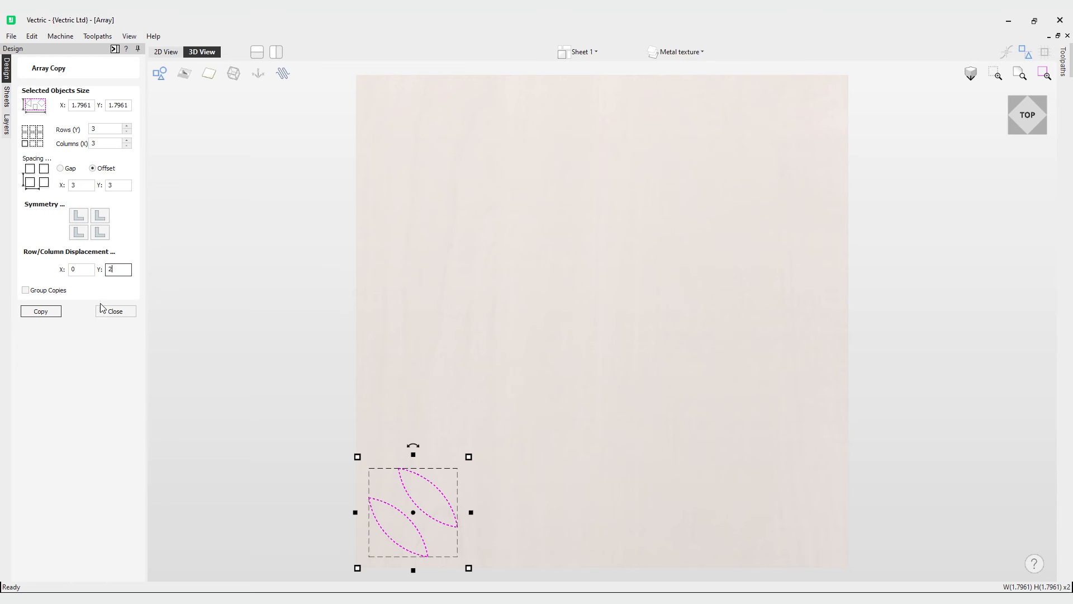
Step: Copy the leaf array with Displacement Y 2, raising the middle column
click(39, 311)
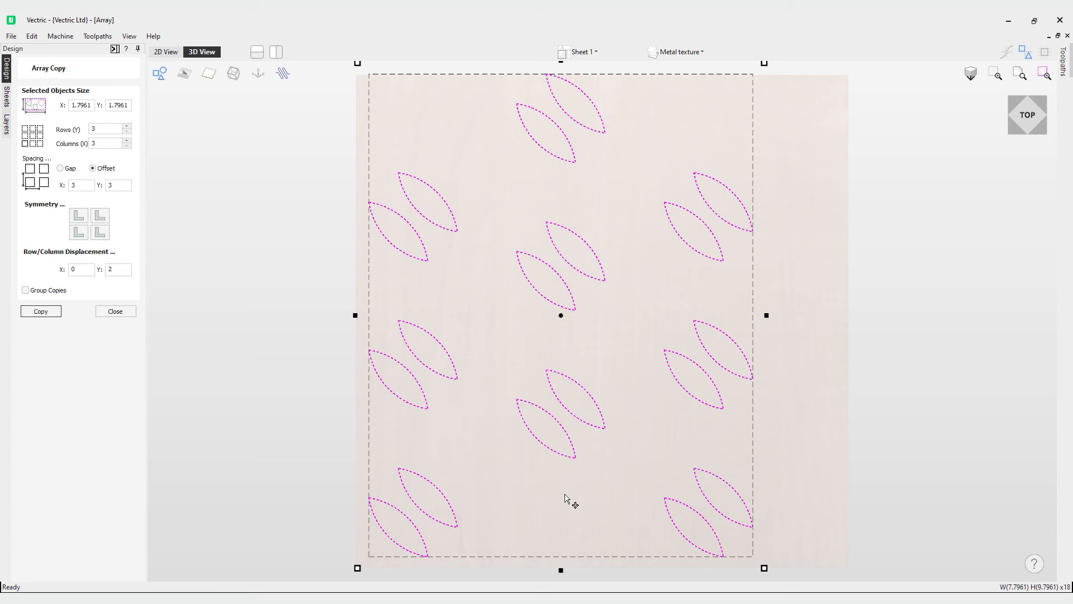
mouse_move(561, 465)
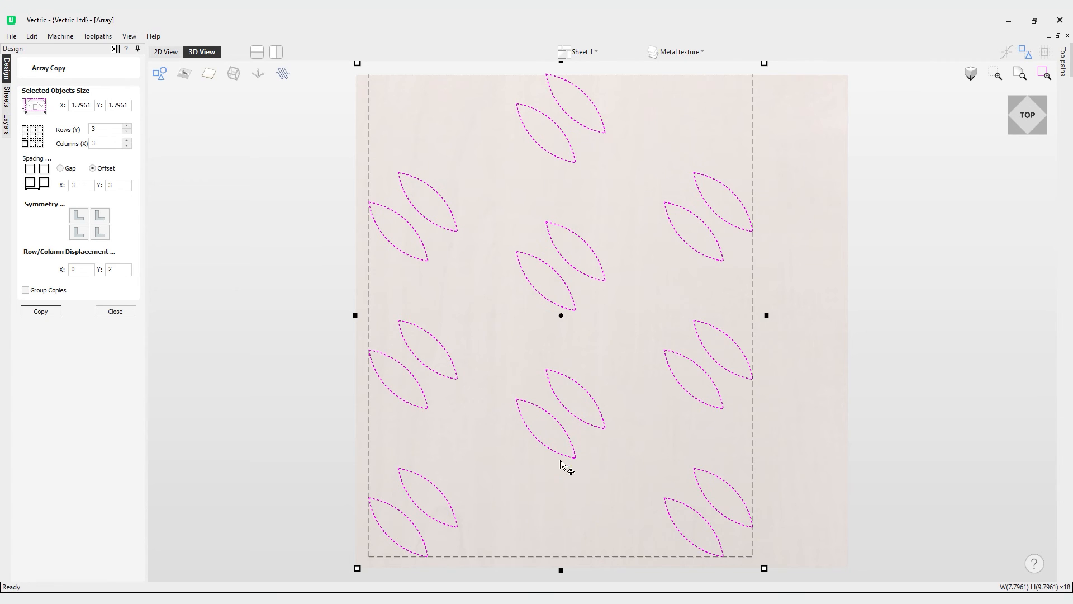
mouse_move(486, 506)
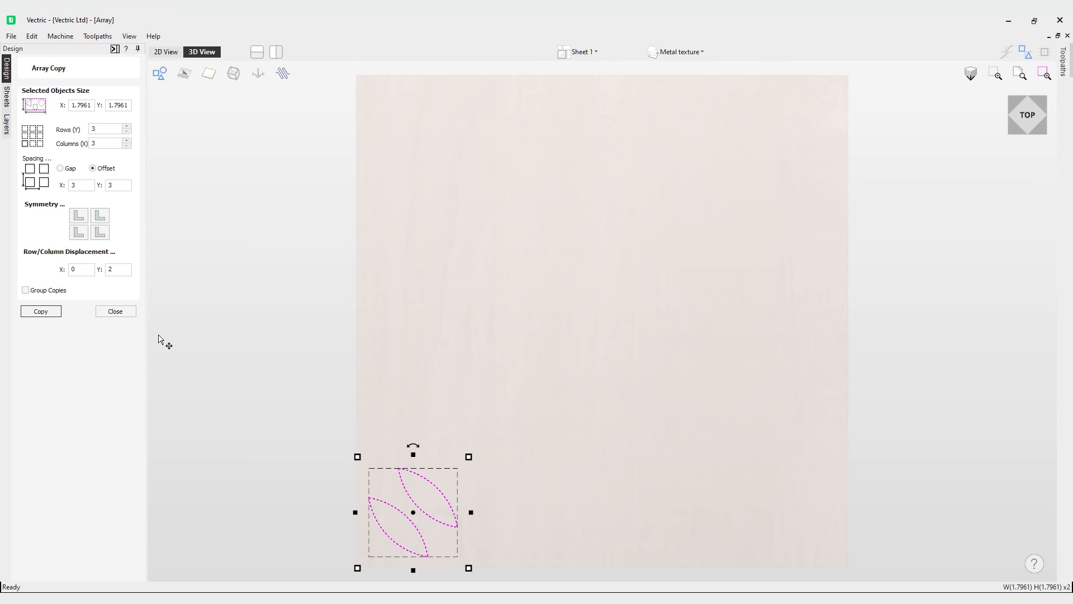
mouse_move(365, 443)
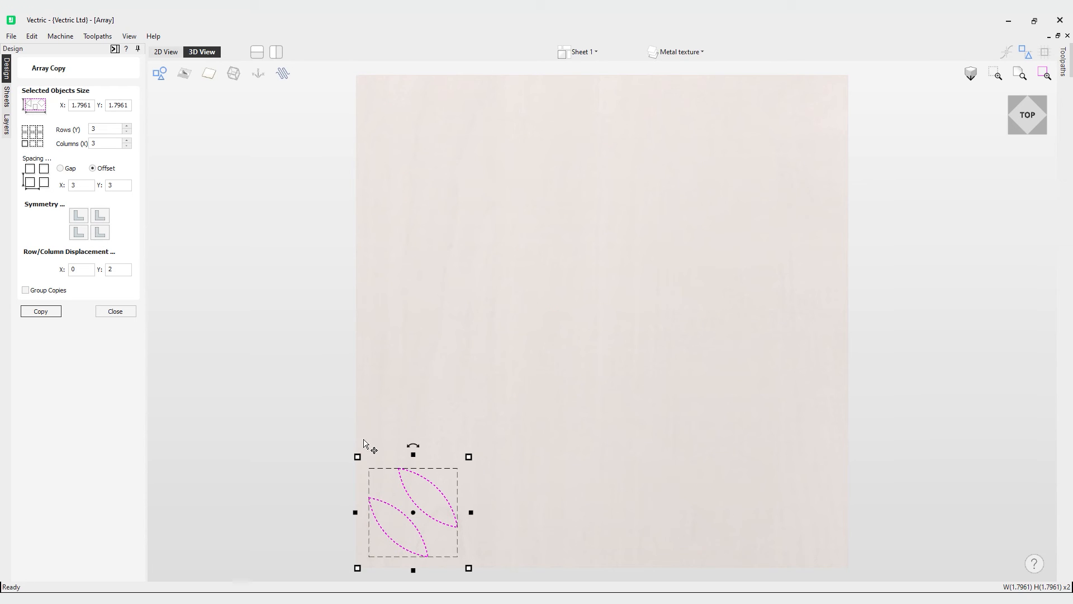
Step: Reset column displacement Y to 0 and copy a plain, evenly spaced leaf grid
click(117, 269)
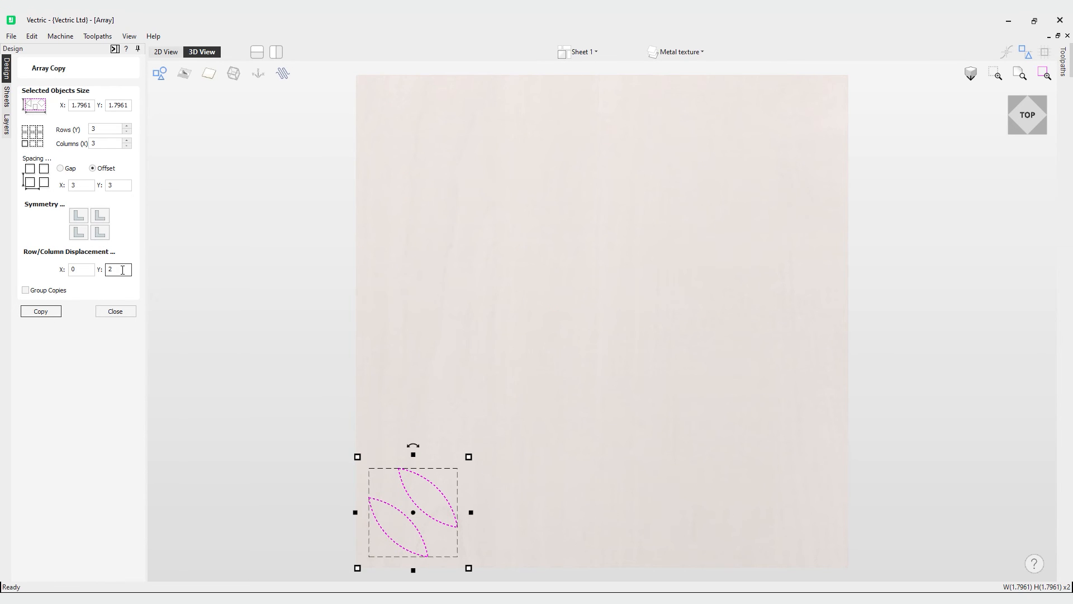
text(0)
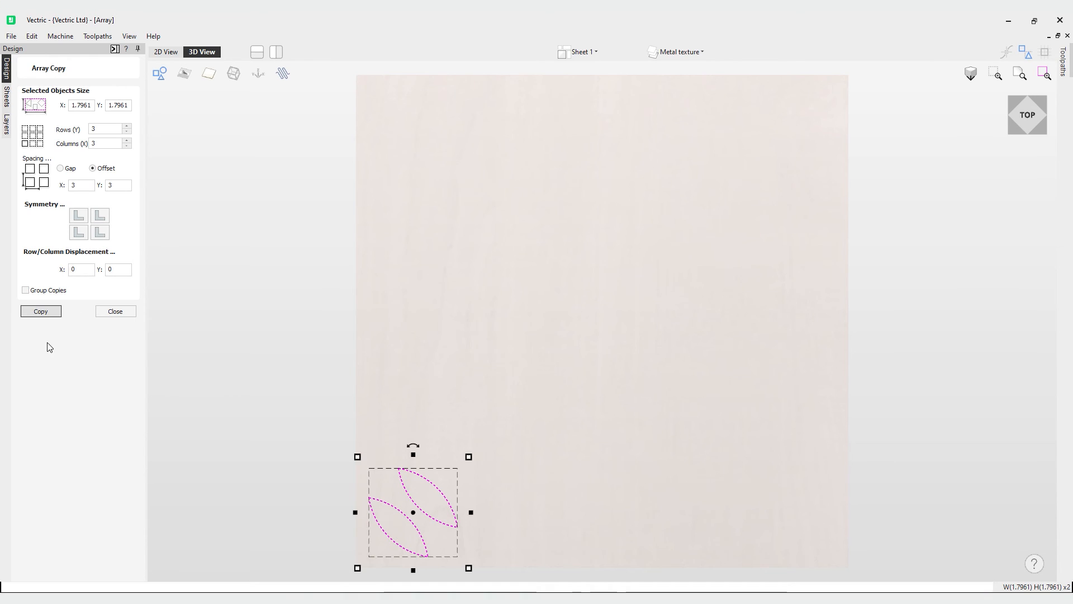
click(39, 310)
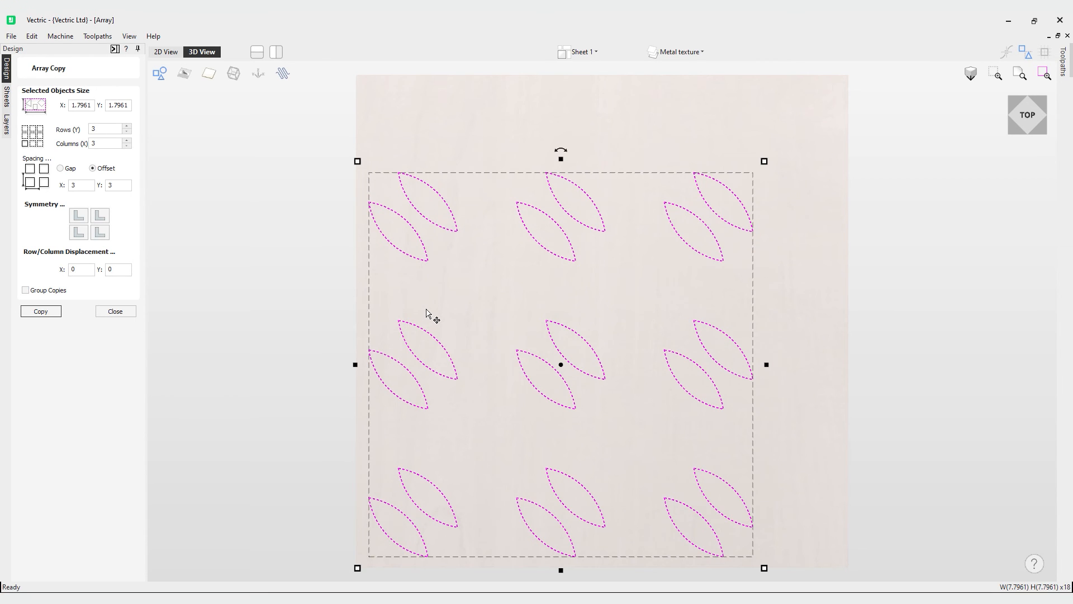
mouse_move(403, 245)
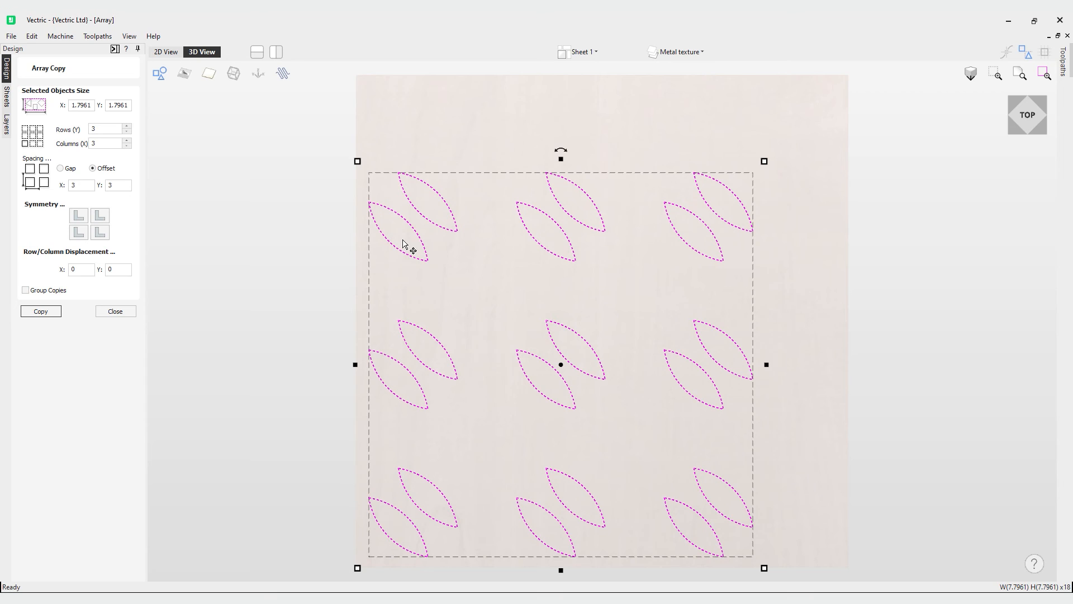
click(40, 311)
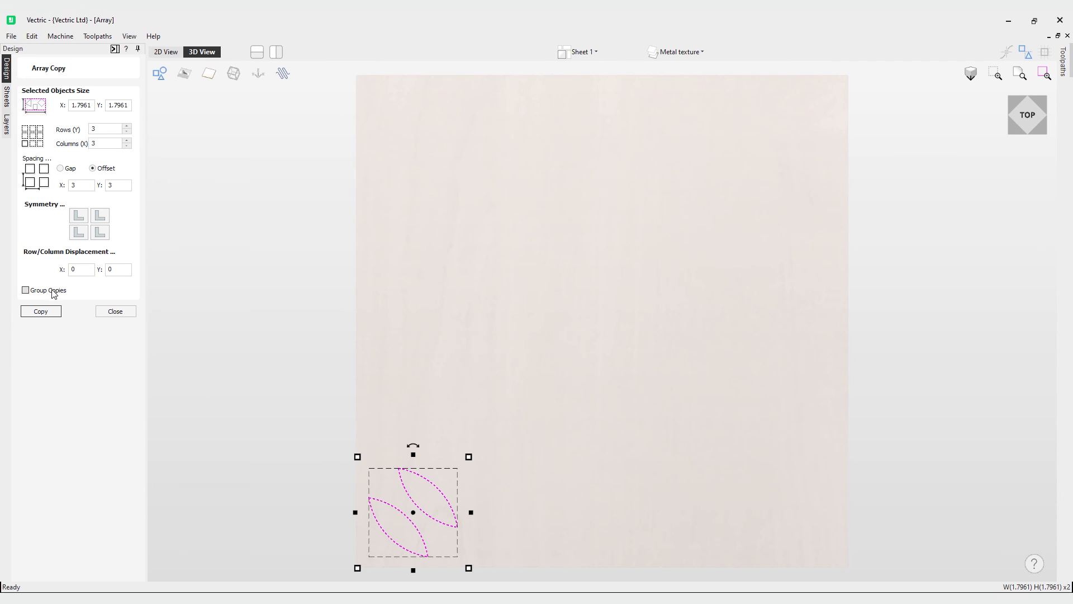
Step: Tick Group Copies and run the array on the leaf pair
click(25, 290)
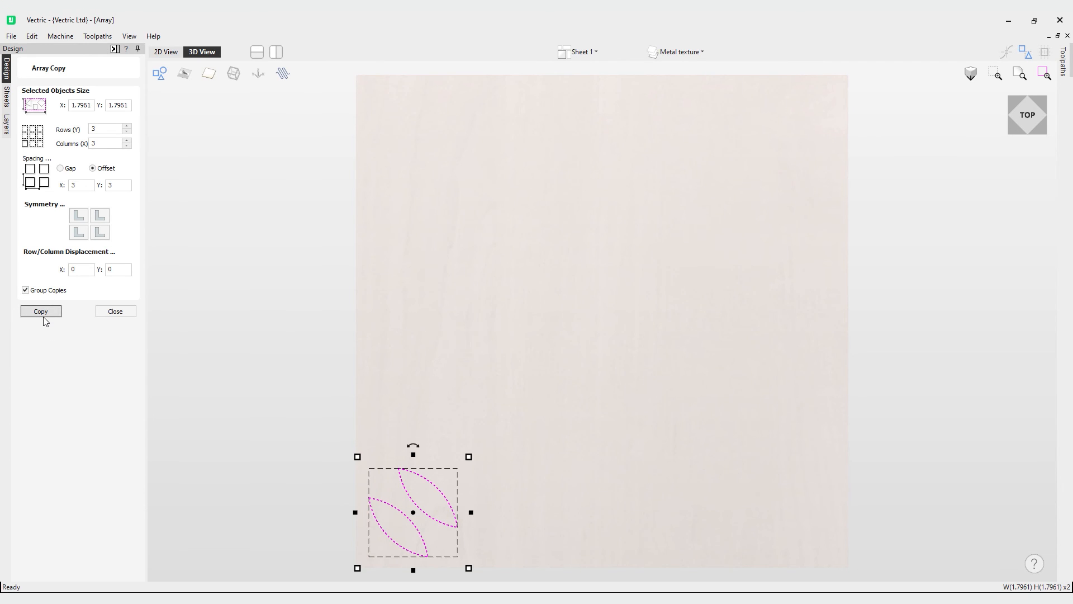
click(41, 310)
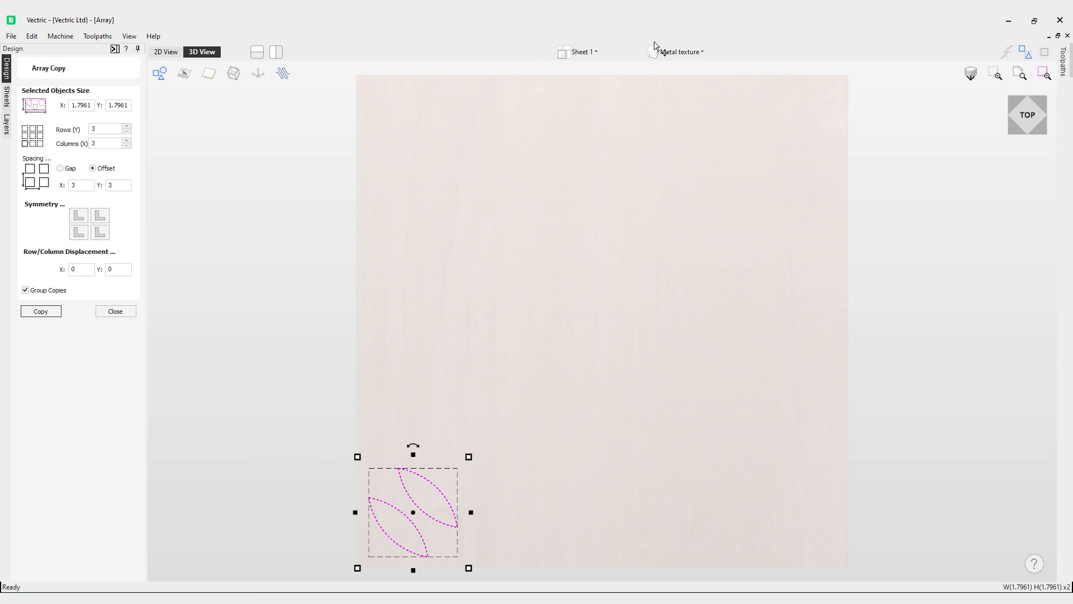
Step: Switch to the Sign layer and array the SAFETY FIRST sign into a grouped 3×3 grid
click(675, 51)
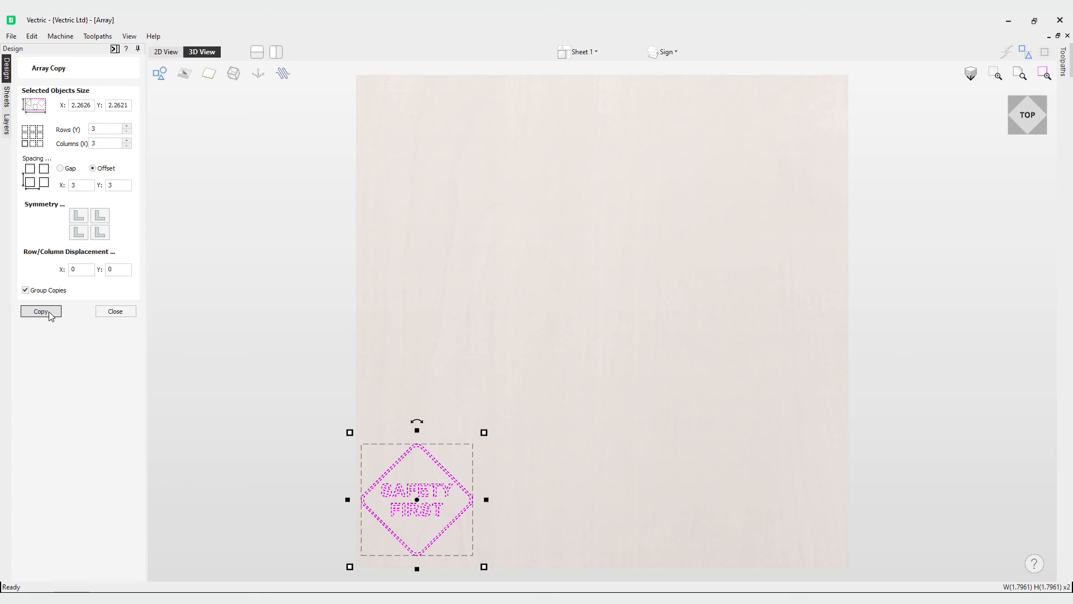
click(40, 311)
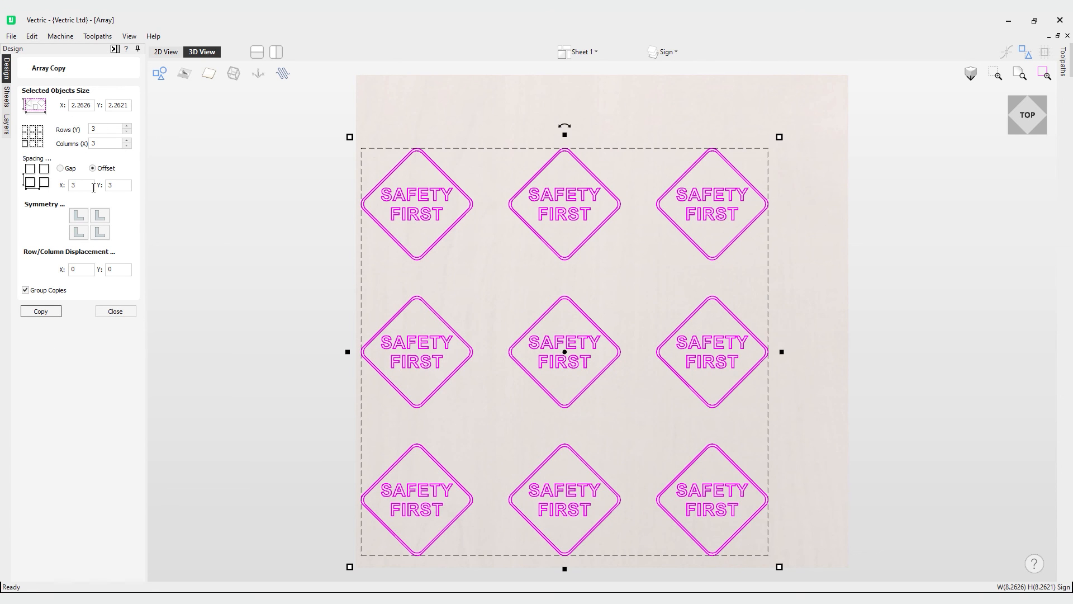
mouse_move(592, 530)
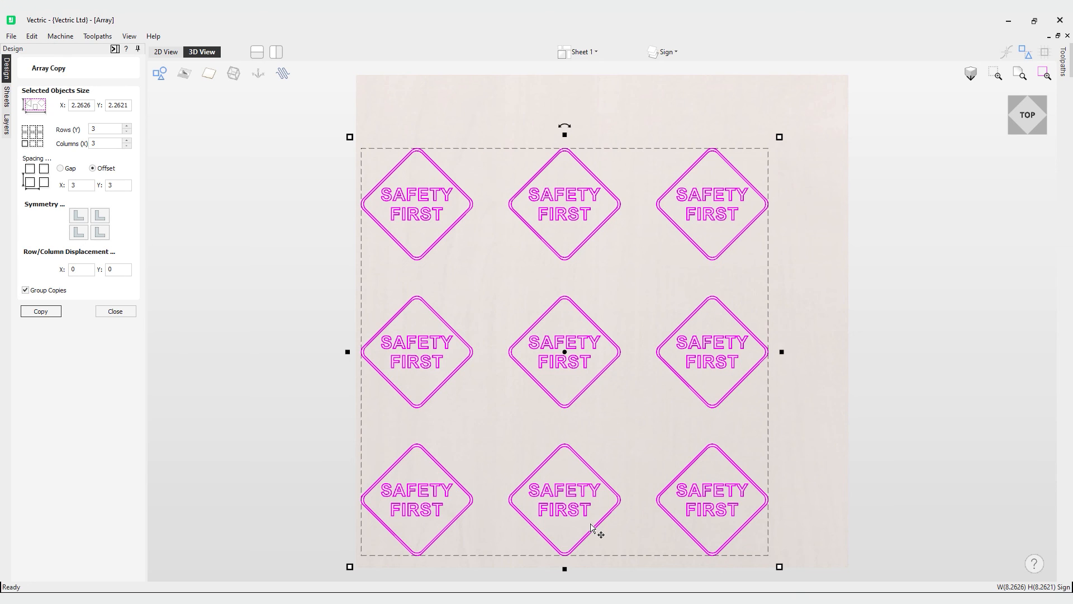
mouse_move(372, 430)
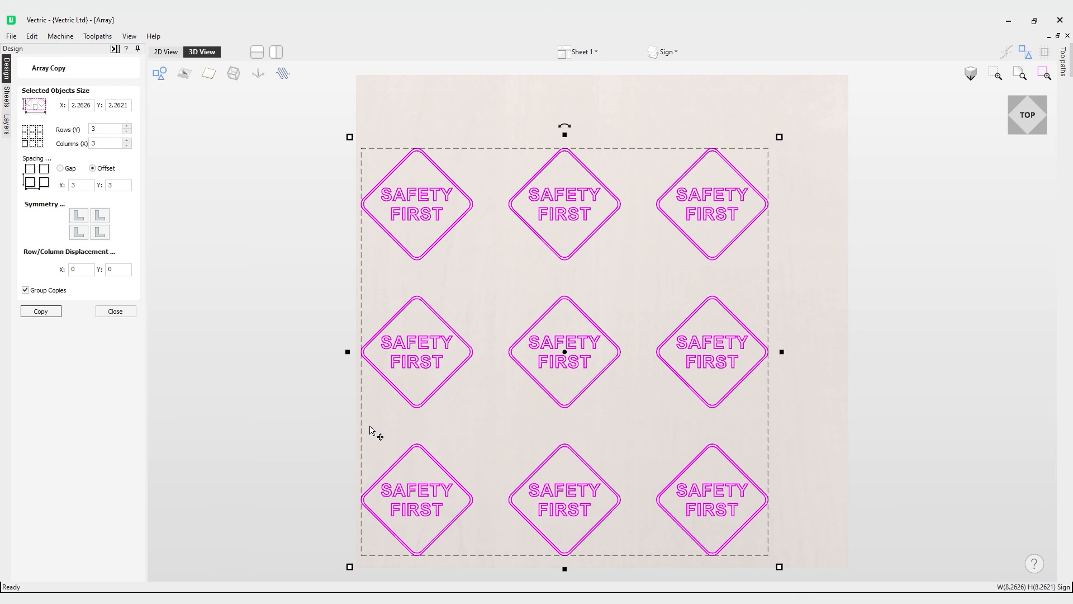